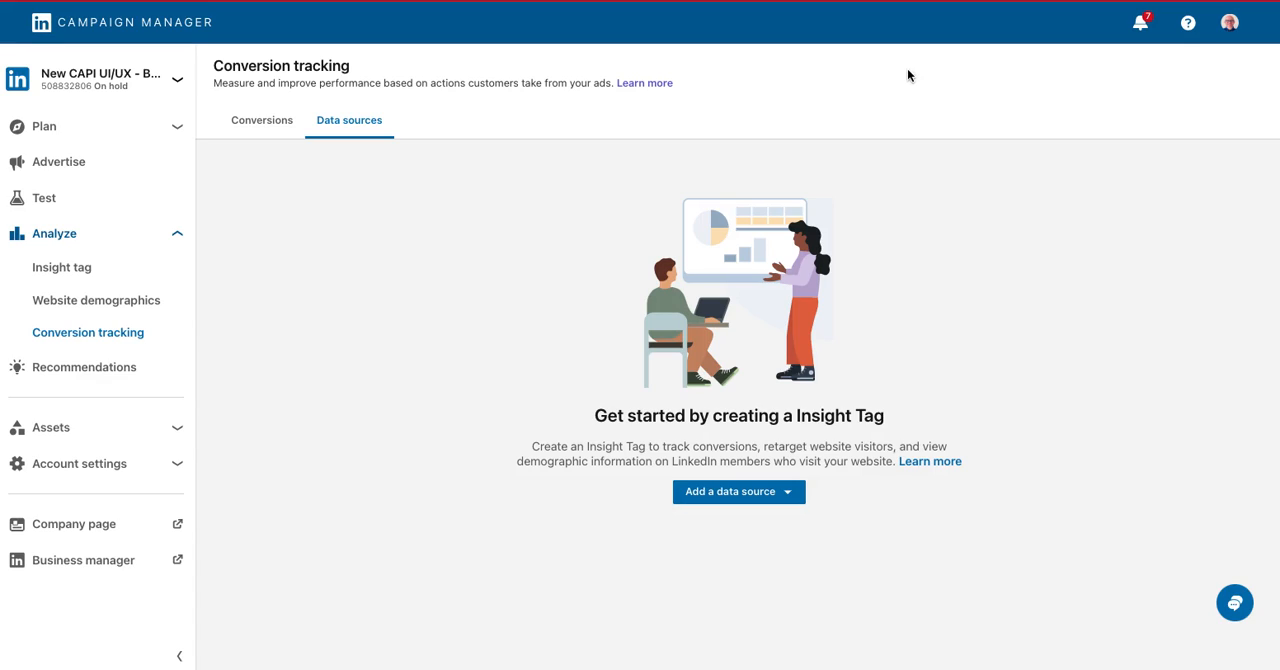
mouse_move(799, 182)
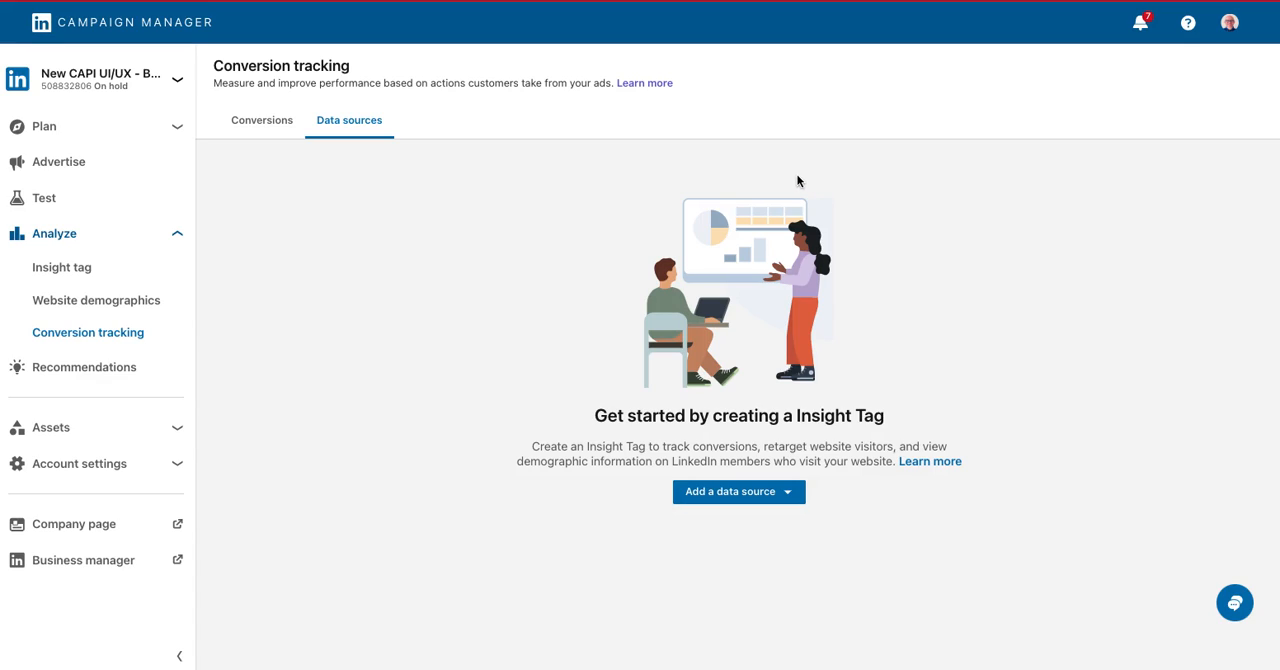
mouse_move(793, 181)
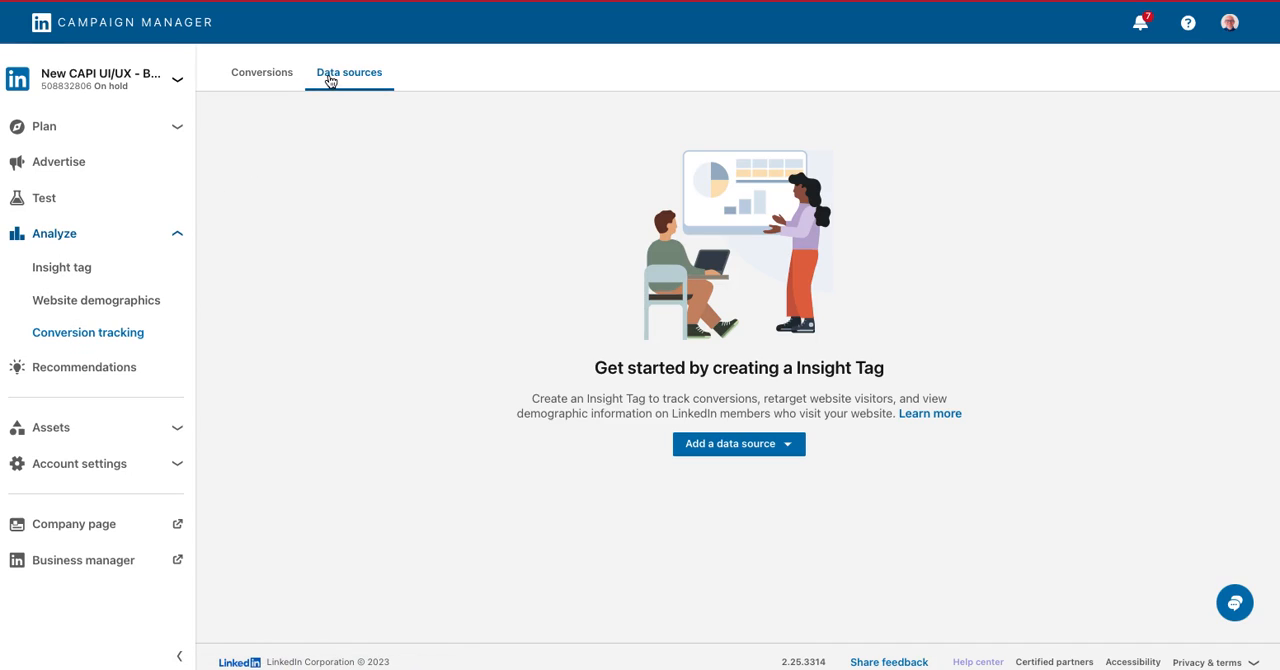
- Expand the 'Add a data source' menu to show the Insight Tag and external source options
left_click(738, 443)
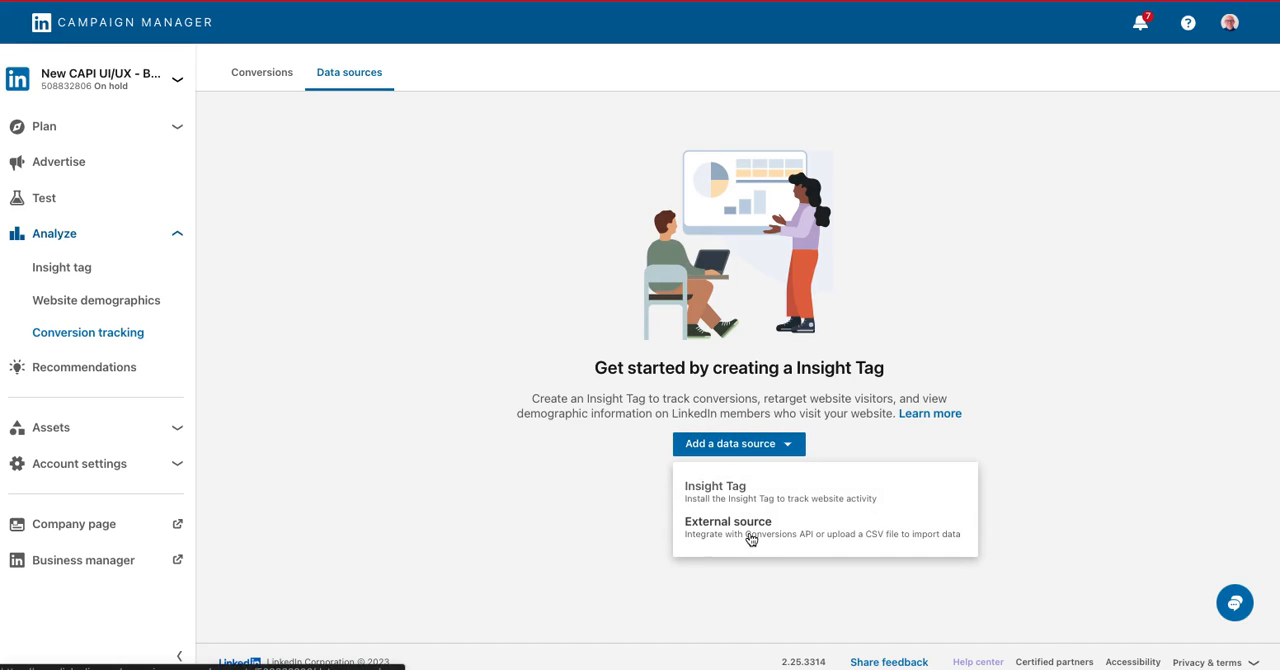
left_click(728, 527)
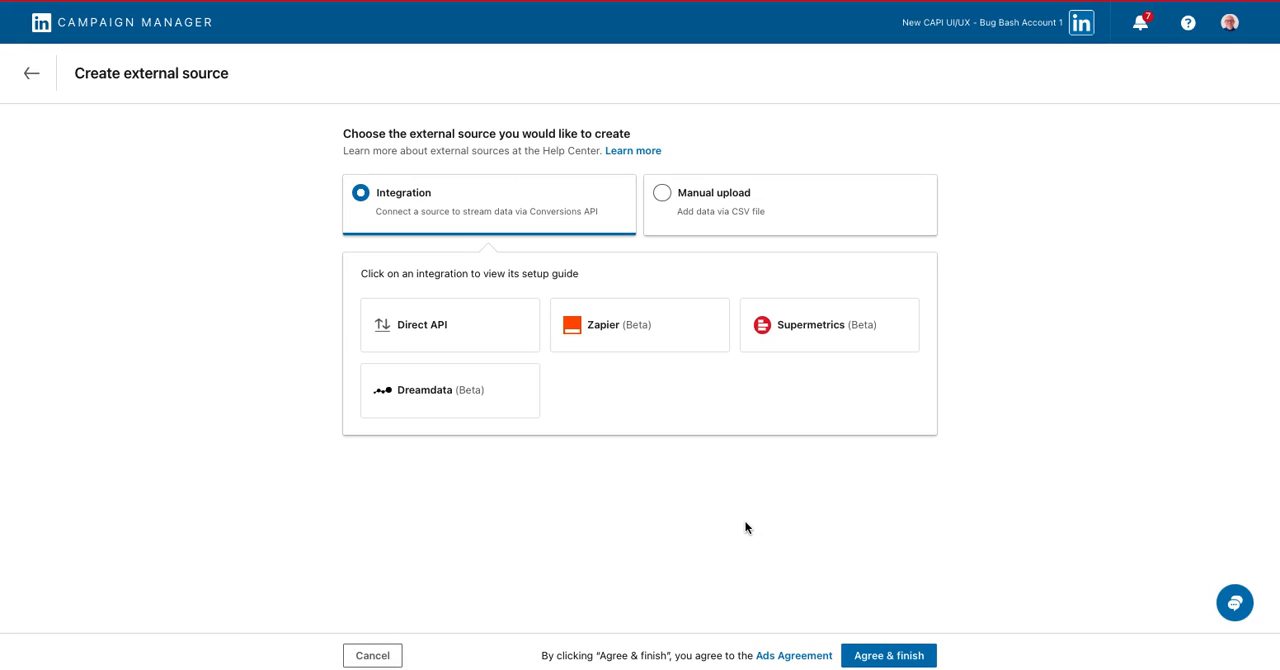
mouse_move(753, 513)
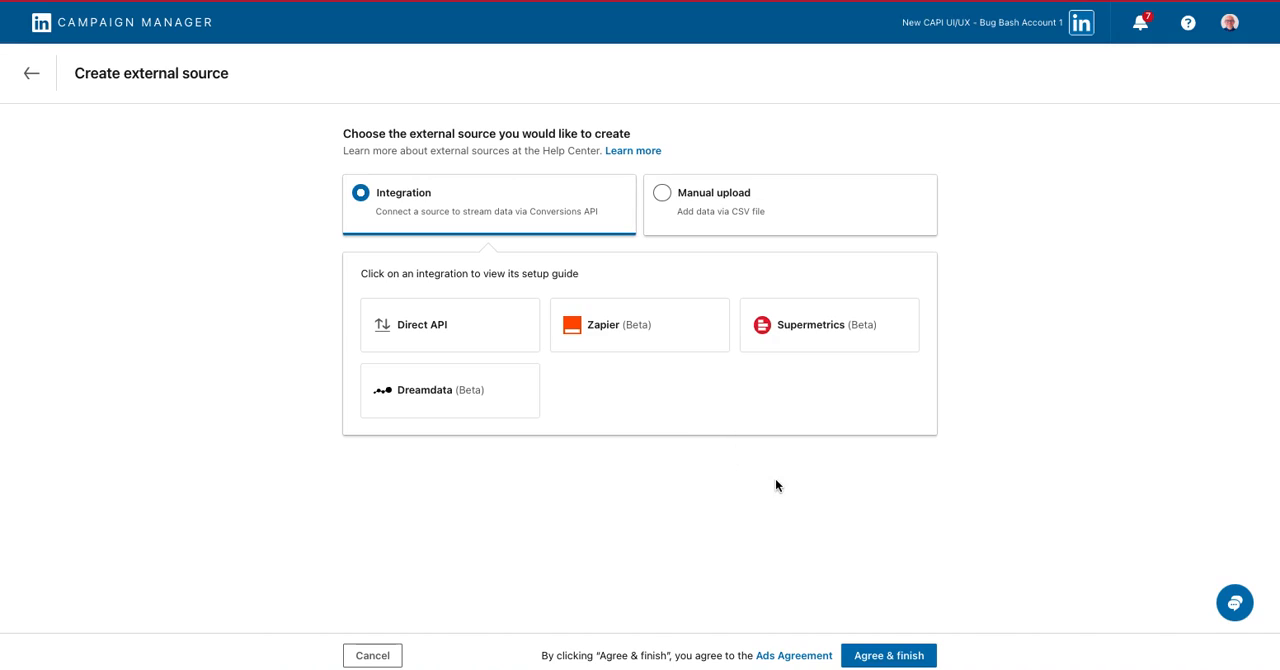
mouse_move(769, 485)
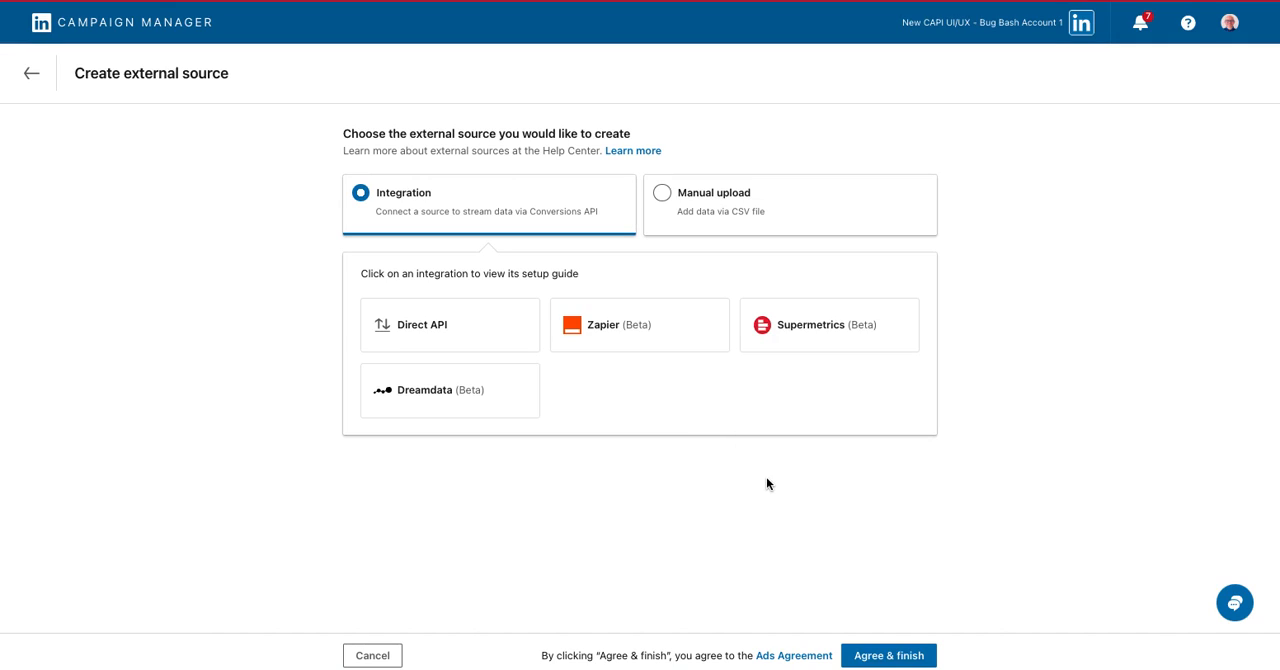
left_click(888, 655)
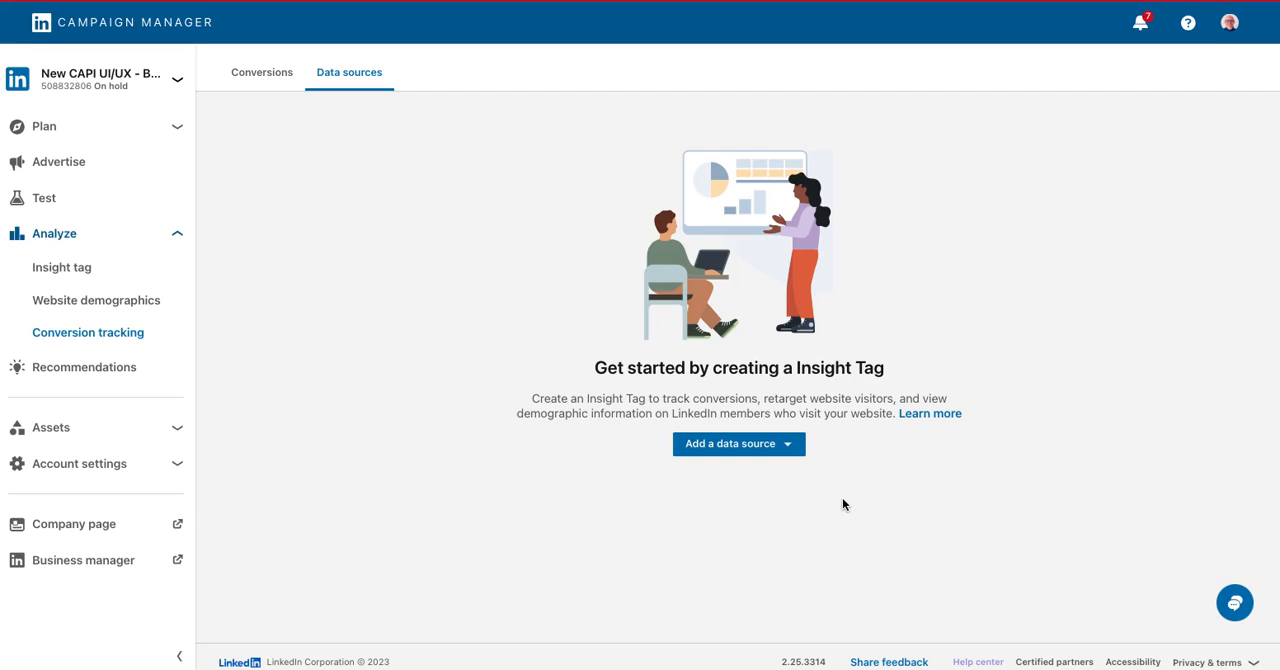
mouse_move(915, 467)
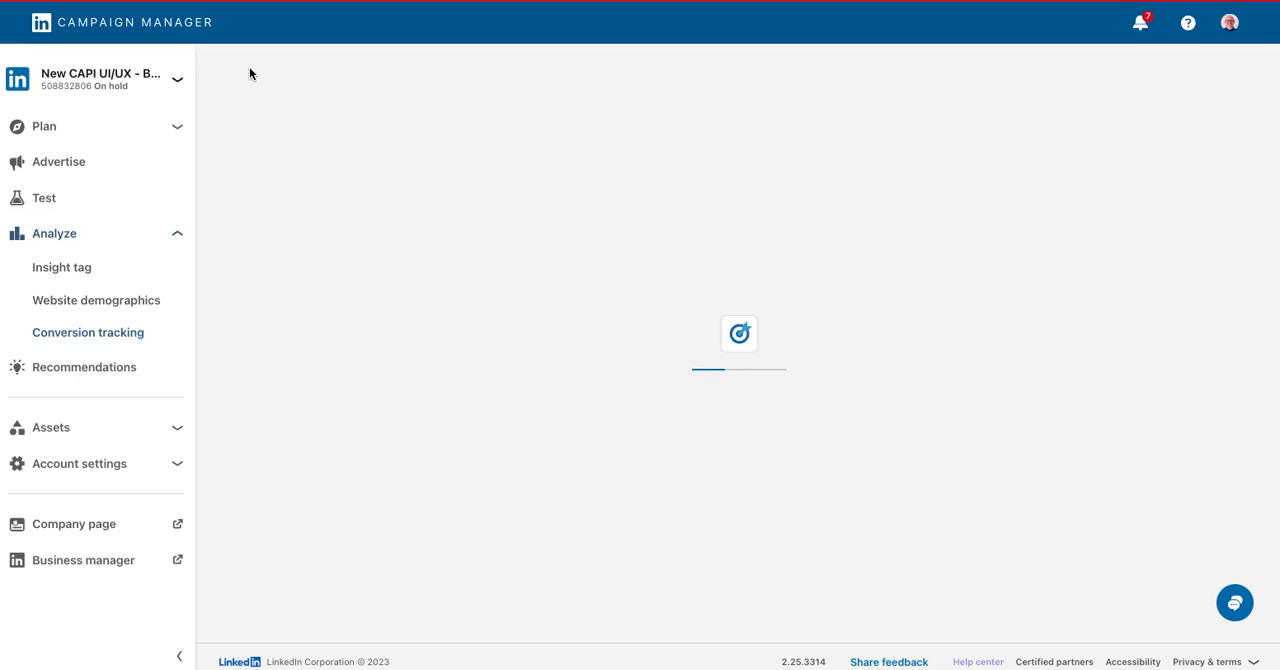
- From the Conversions tab, start an imported conversion using the Direct API integration
left_click(88, 332)
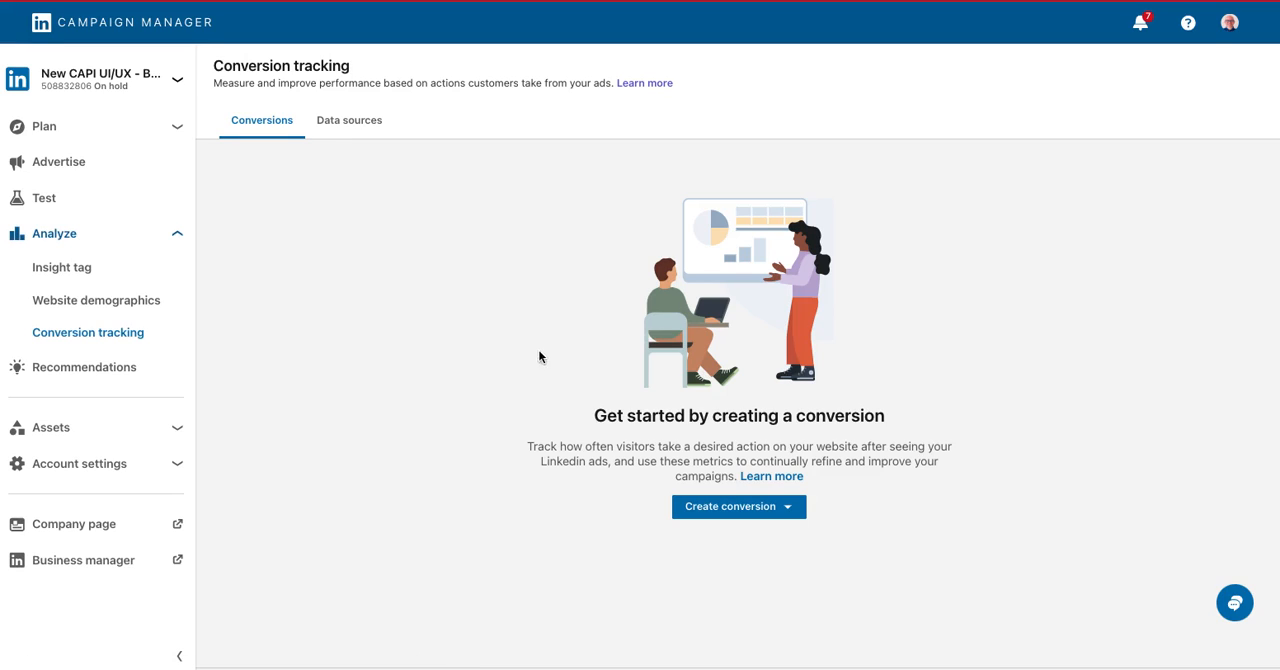
left_click(738, 506)
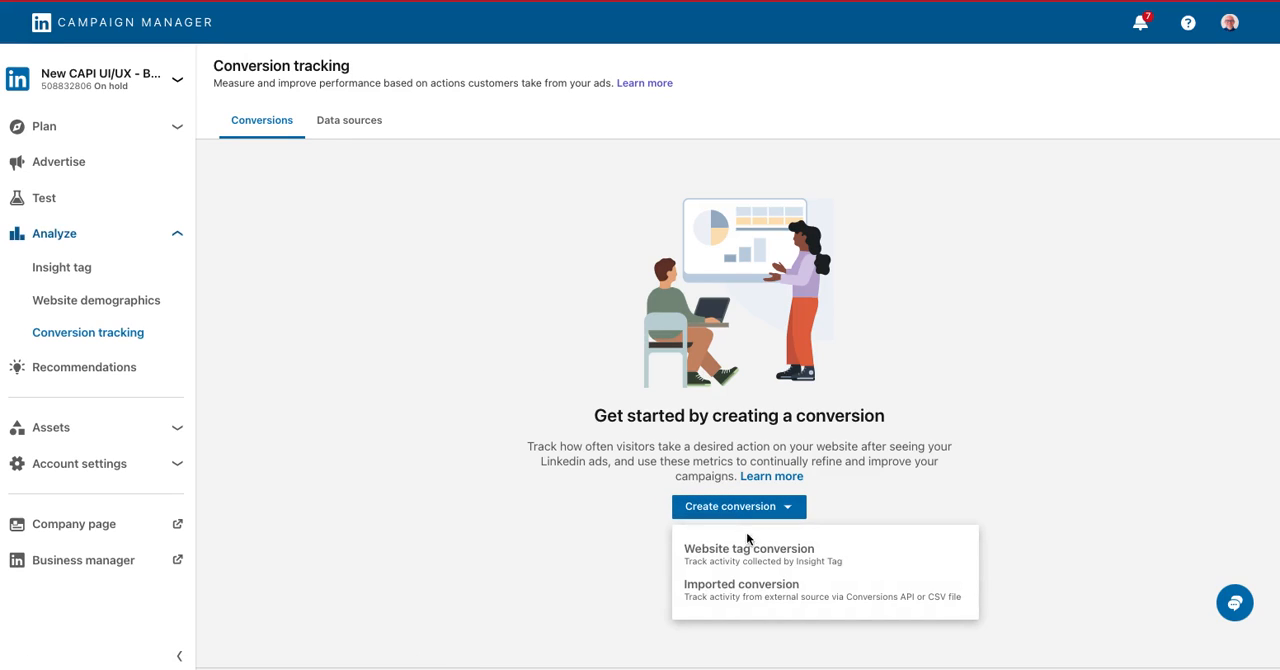
left_click(741, 584)
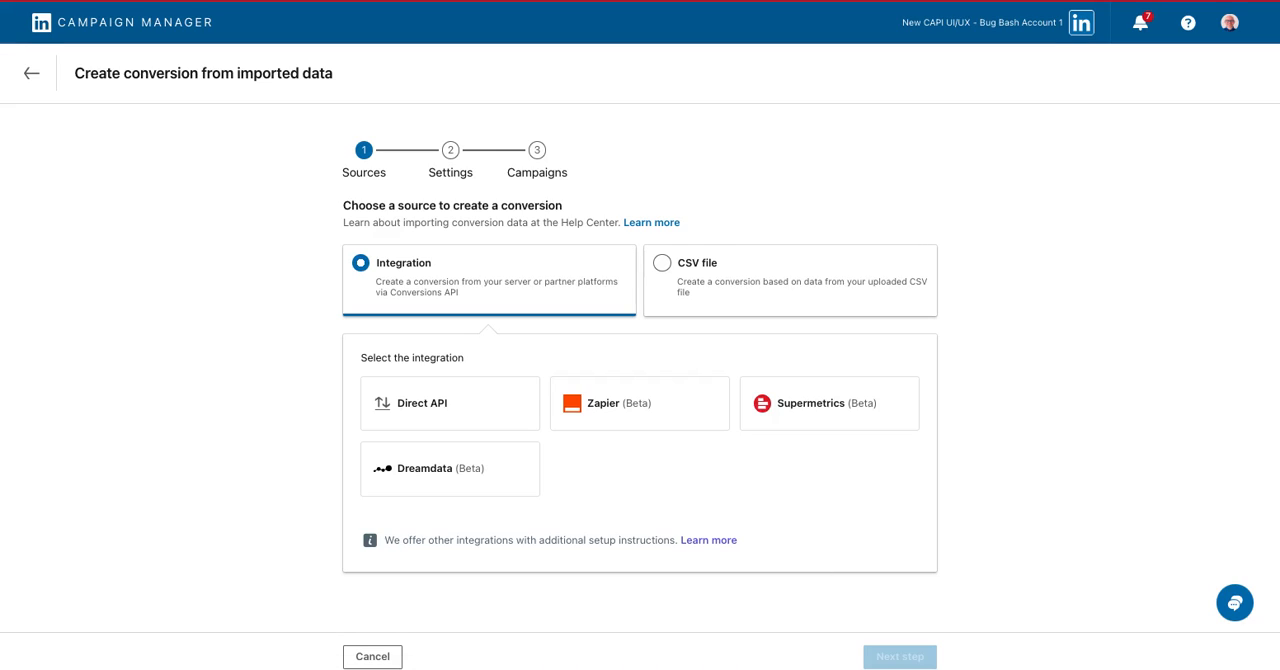
mouse_move(992, 377)
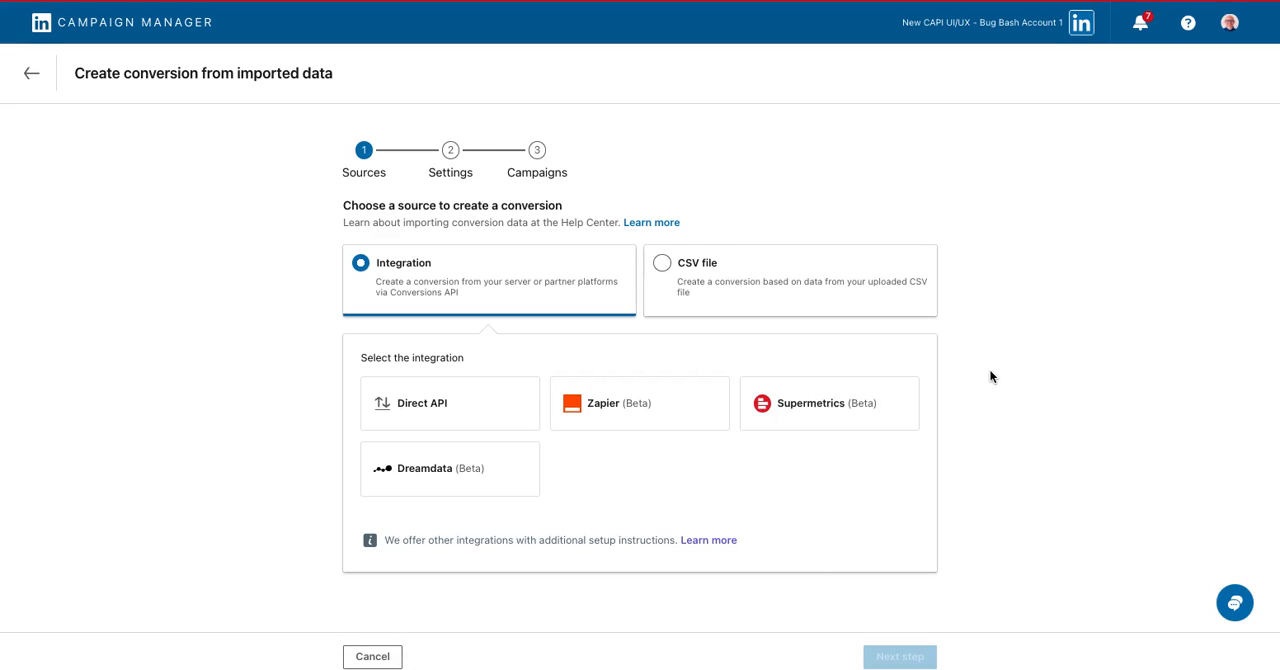
mouse_move(405, 358)
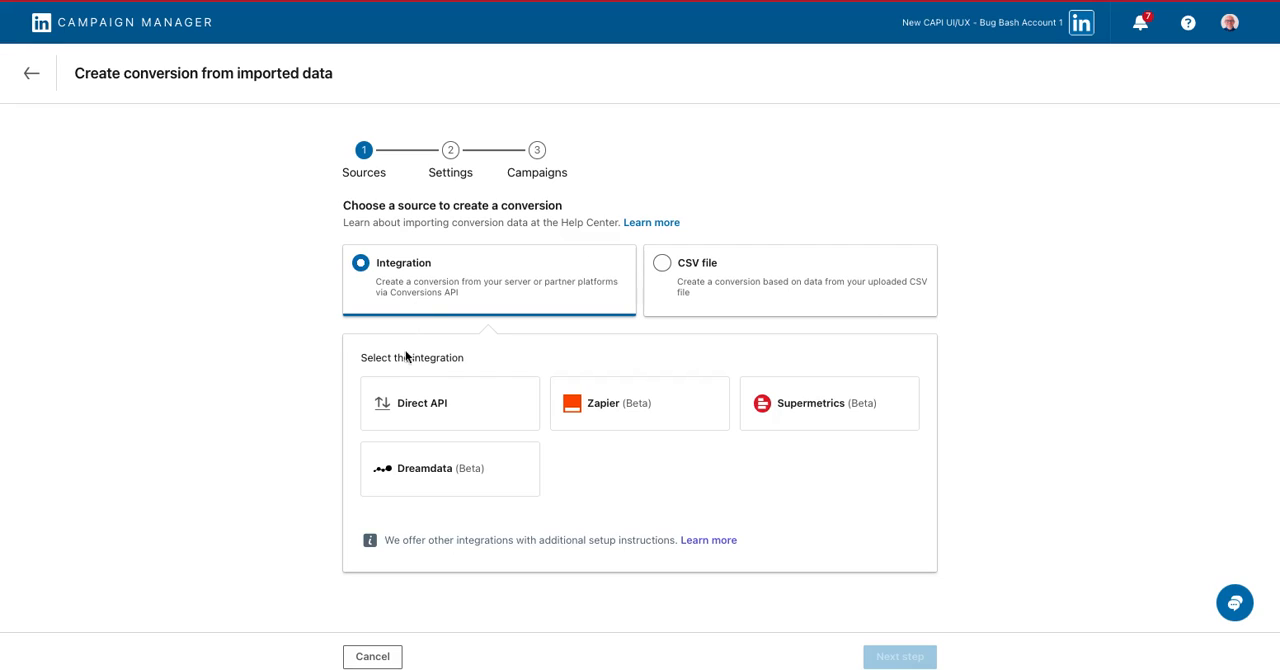
left_click(449, 403)
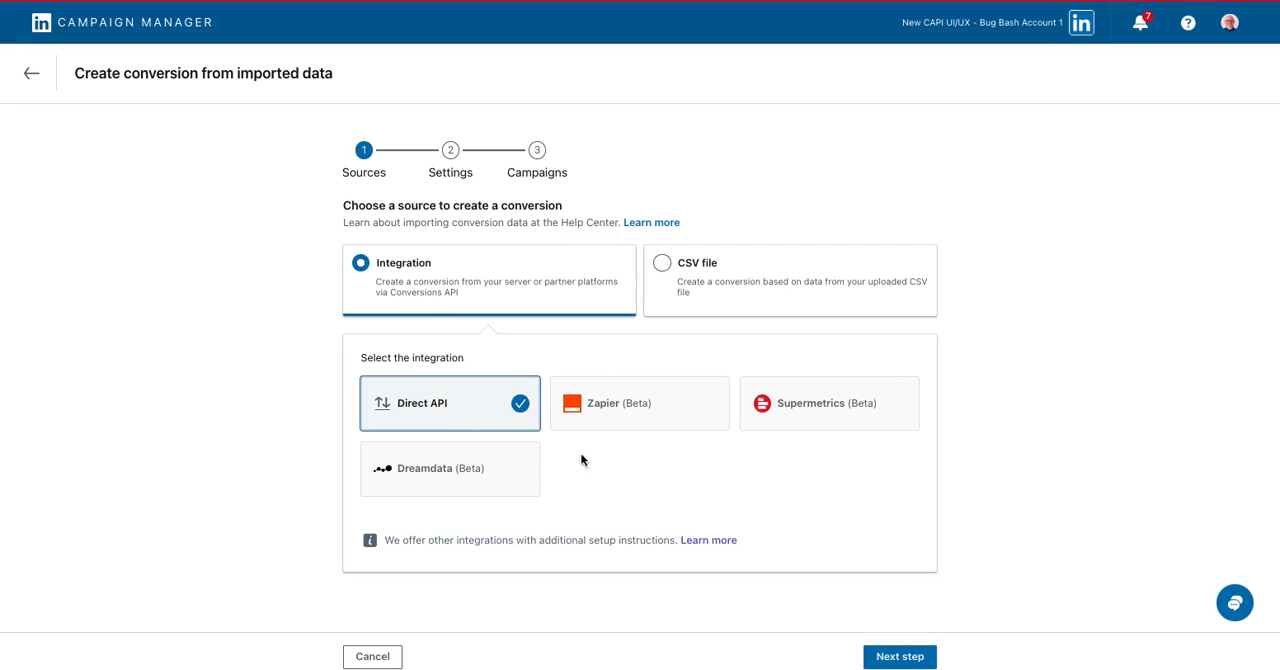
- Name the conversion 'Test Conversion', set its behavior to Apply job, and advance to campaigns
left_click(898, 656)
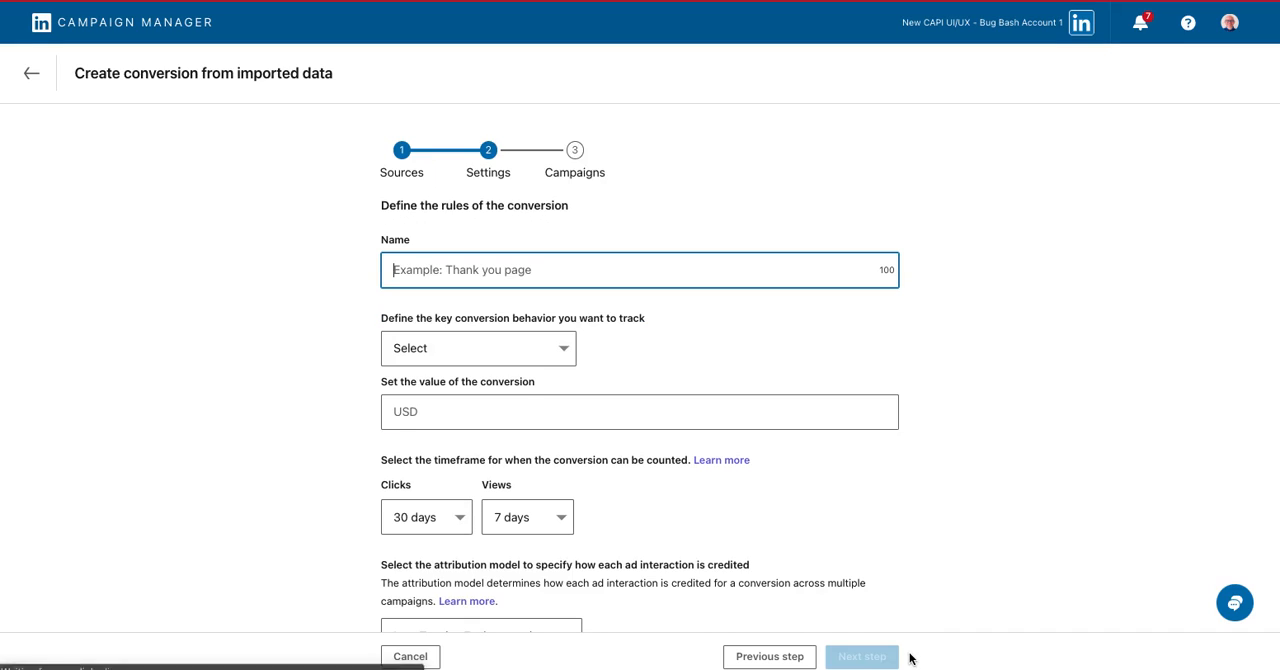
mouse_move(824, 578)
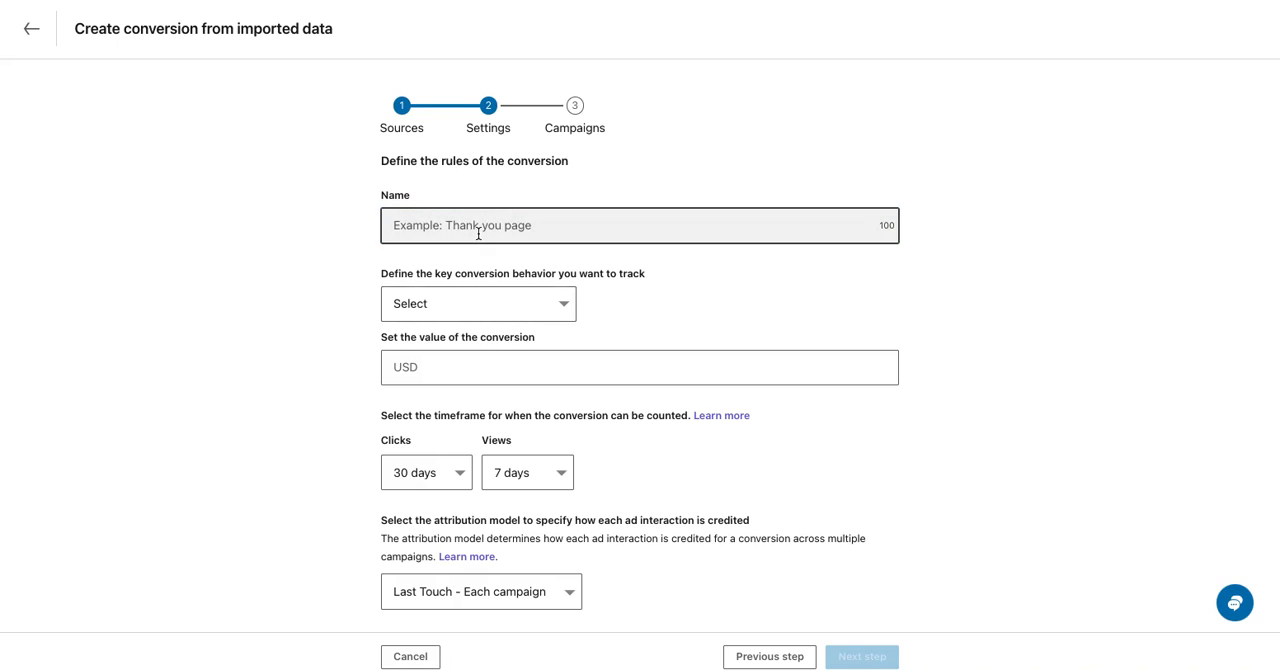
type("Test Conversion")
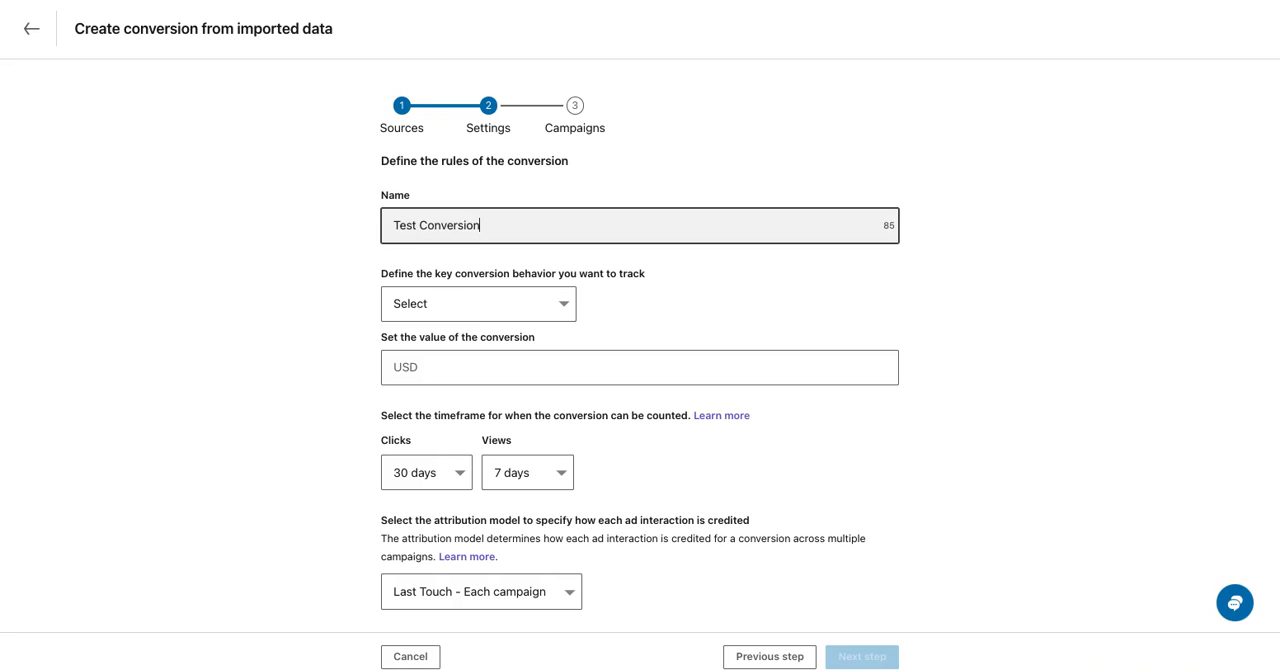
left_click(478, 303)
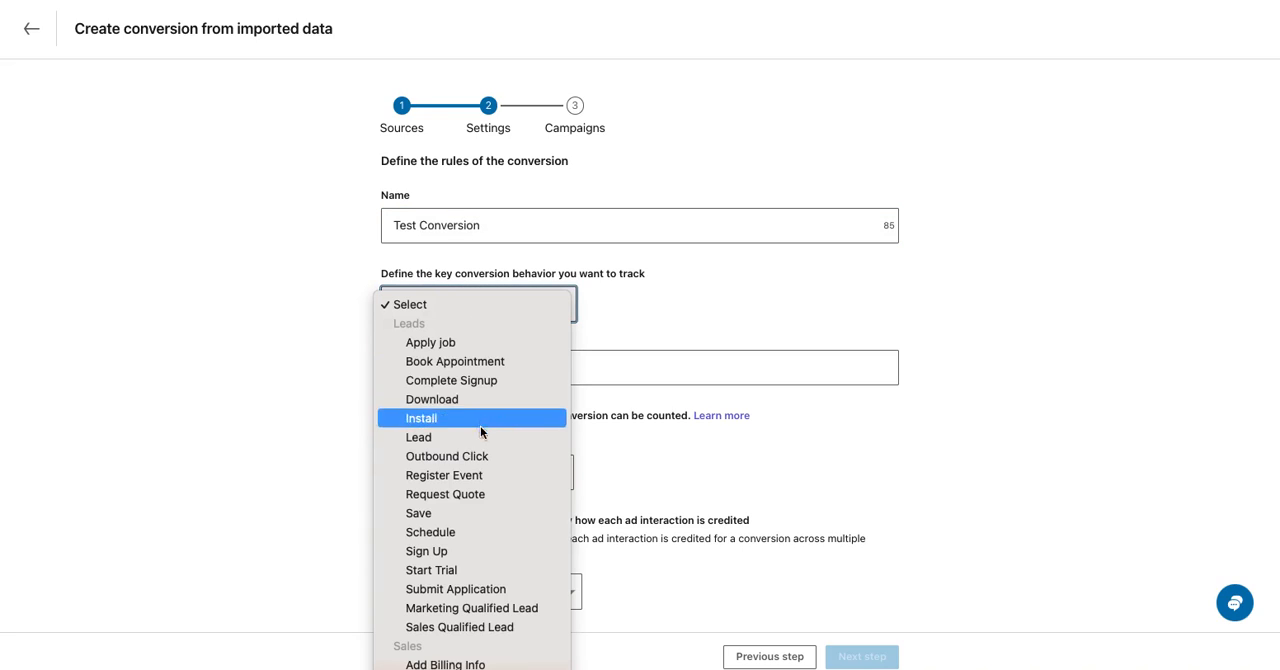
left_click(430, 342)
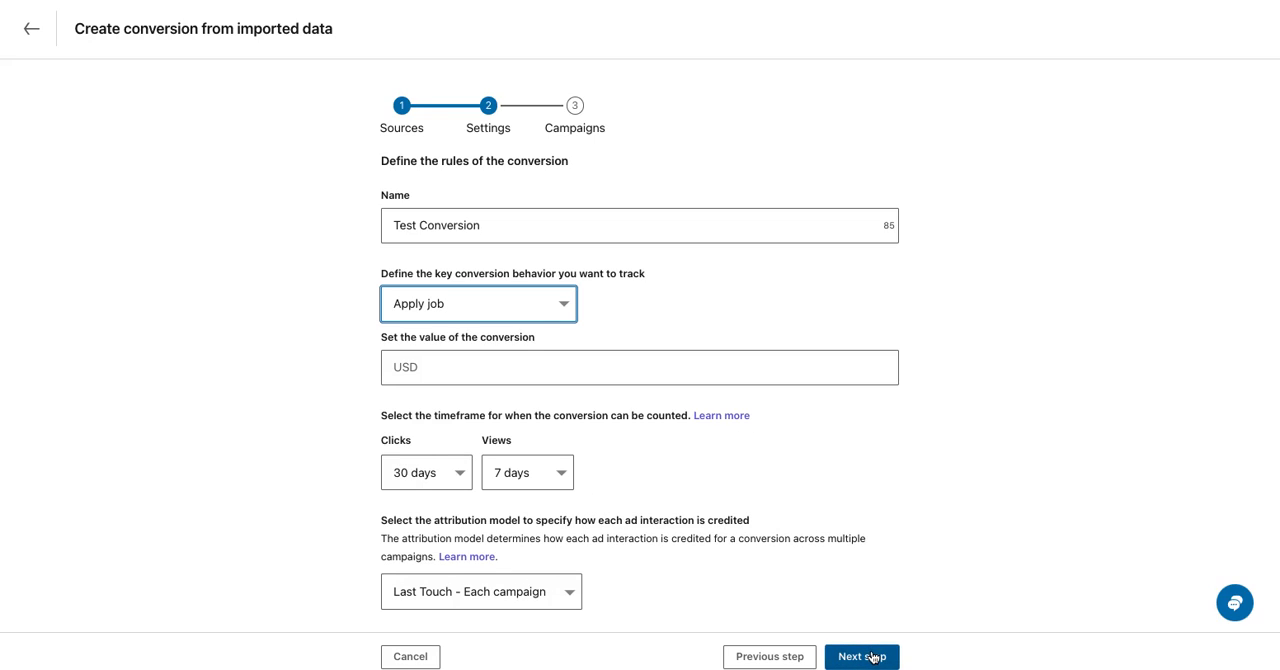
left_click(861, 657)
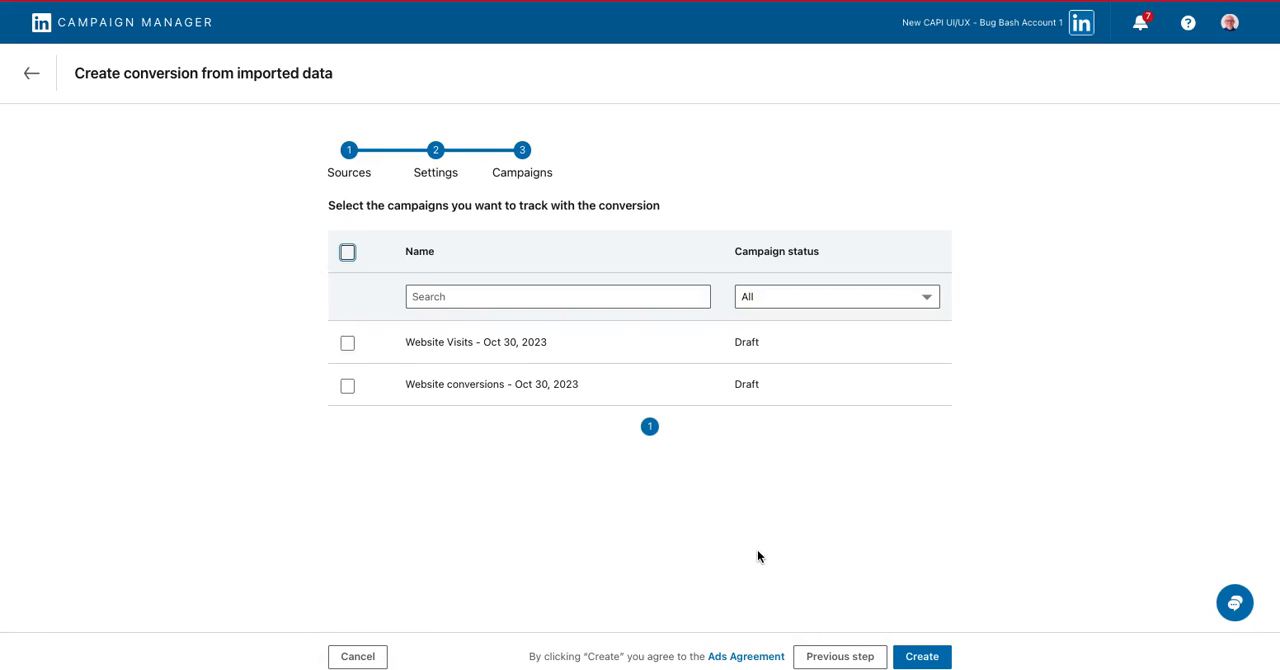
mouse_move(773, 559)
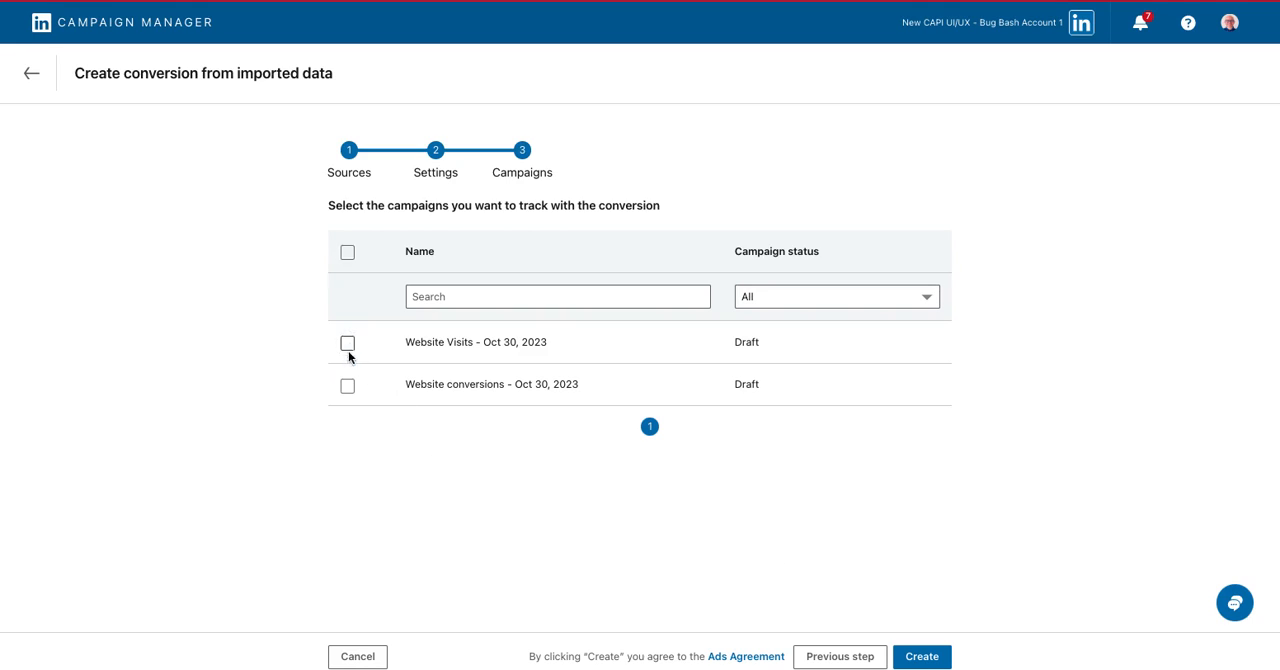
- Link the Website Visits and Website conversions campaigns, then create the conversion
left_click(347, 252)
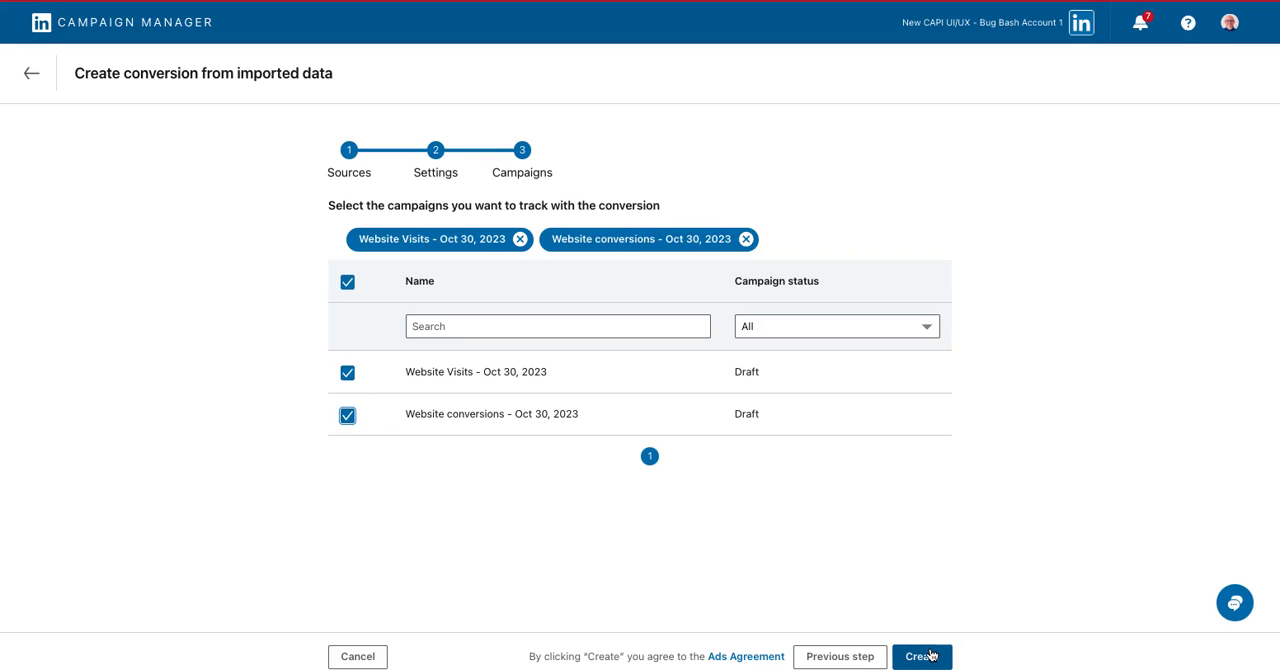
mouse_move(883, 585)
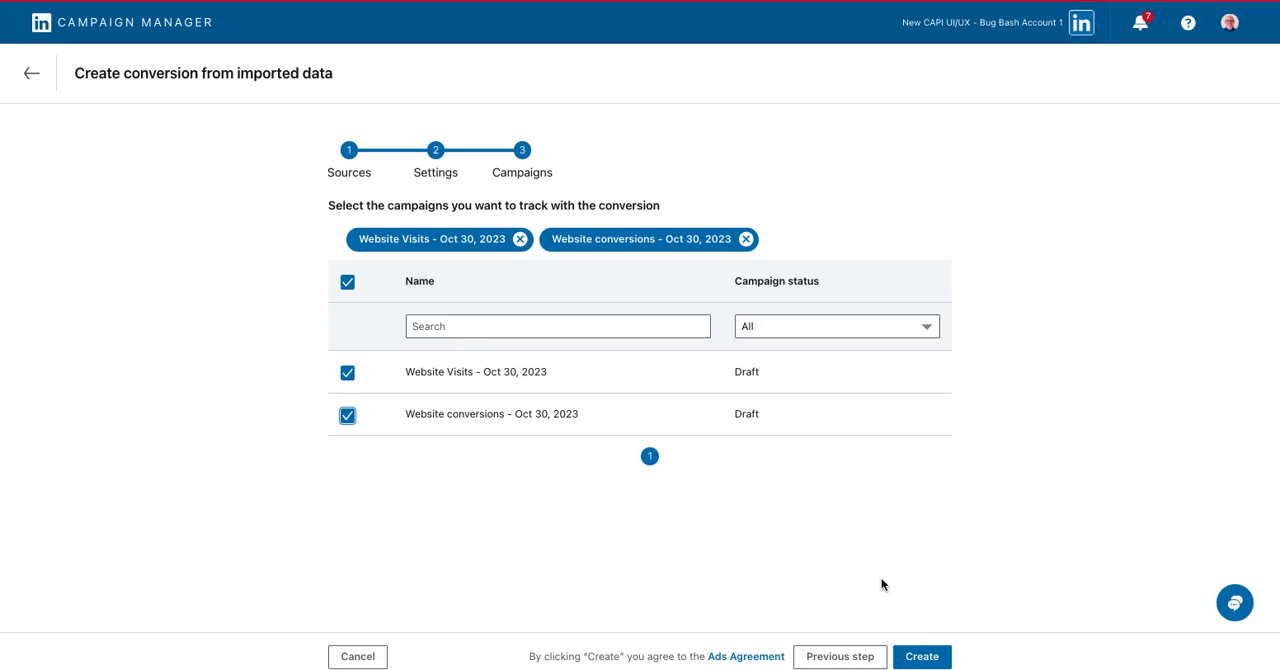
mouse_move(851, 585)
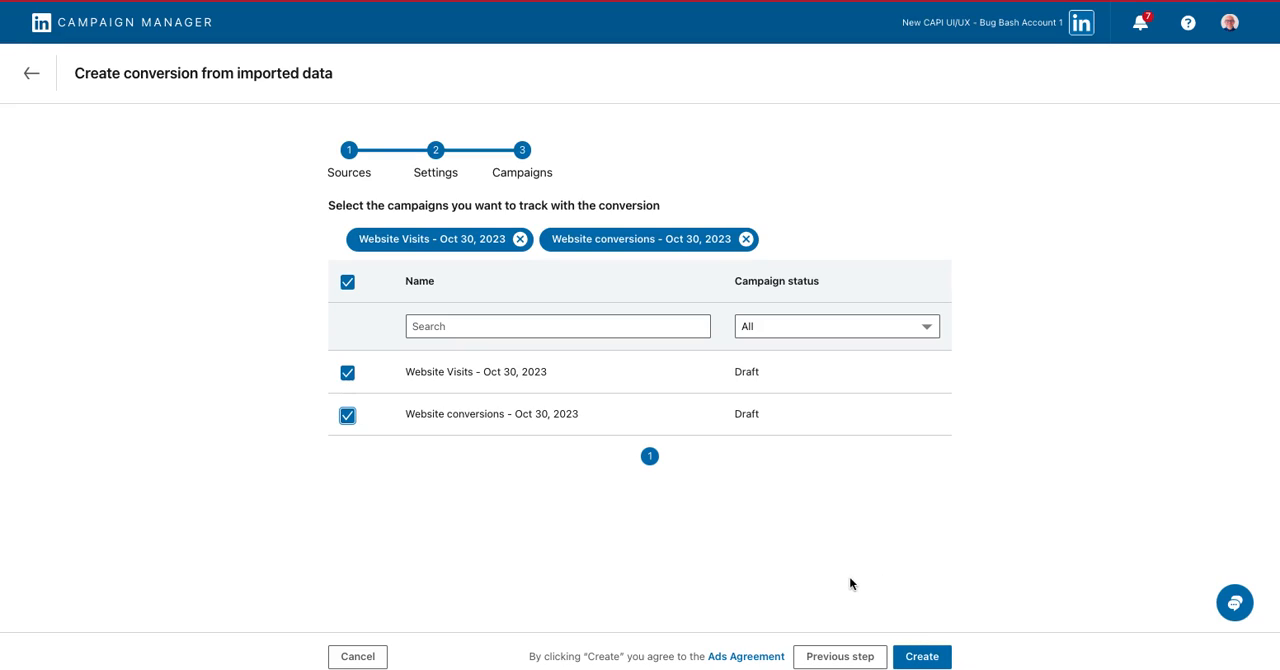
mouse_move(757, 552)
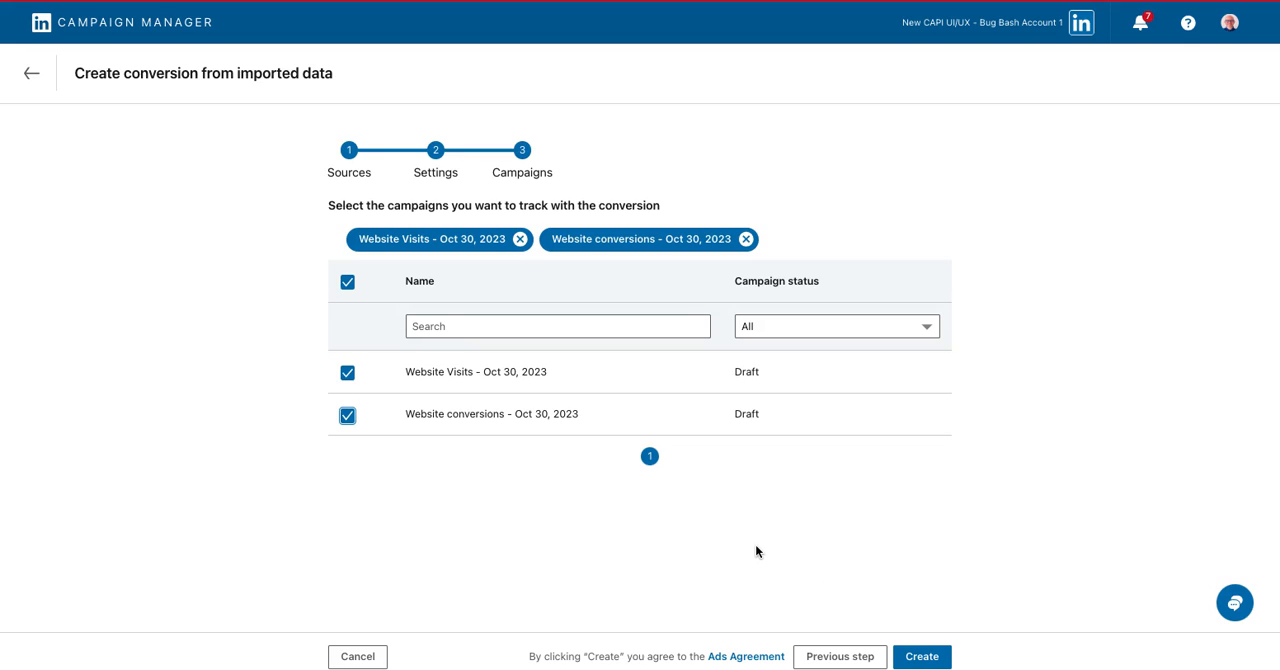
mouse_move(203, 211)
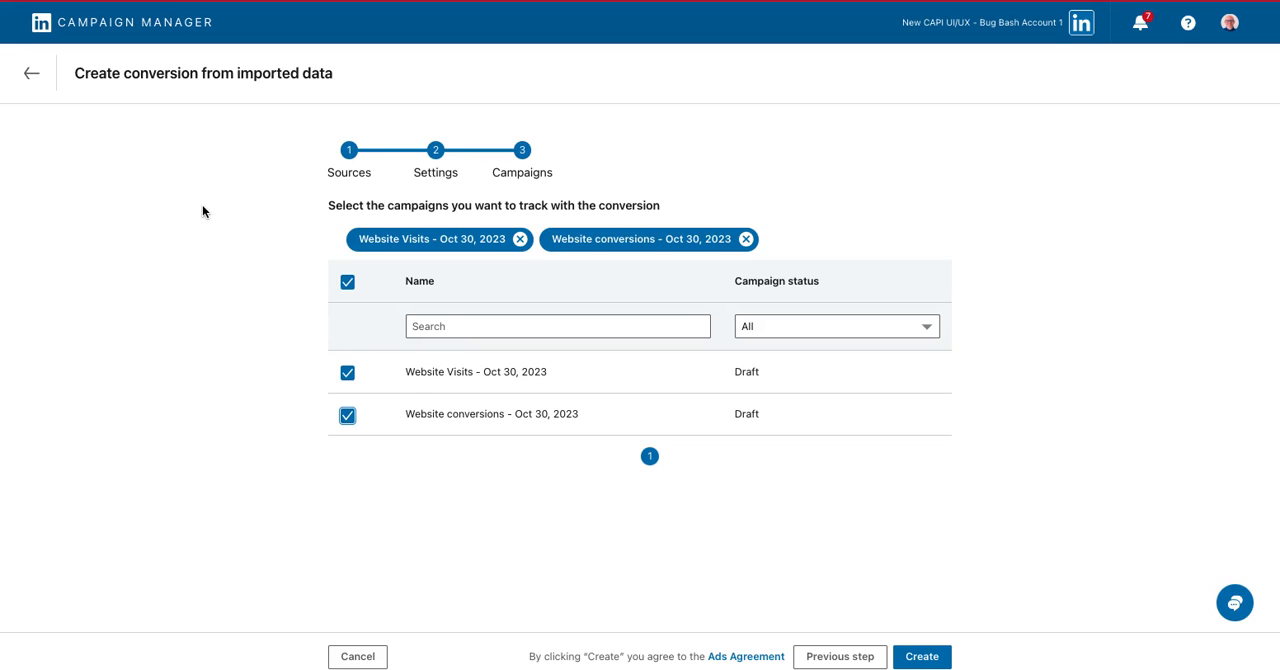
left_click(920, 656)
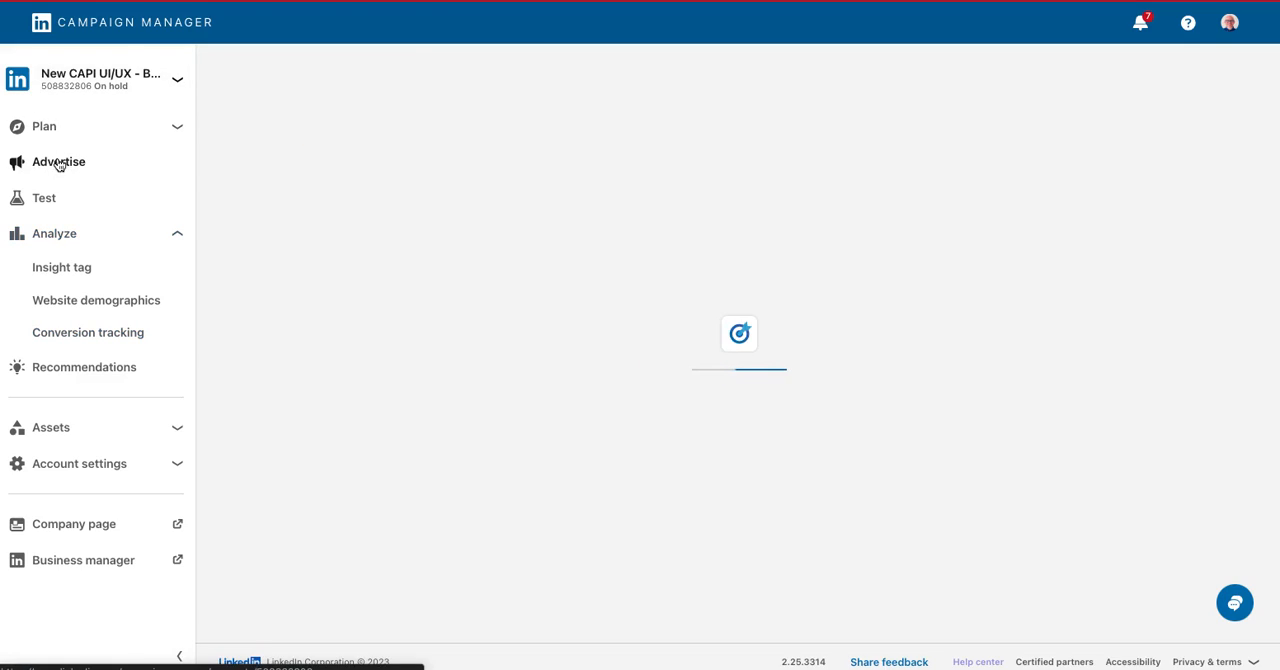
- Break down the Advertise campaign groups table by Conversions
left_click(58, 161)
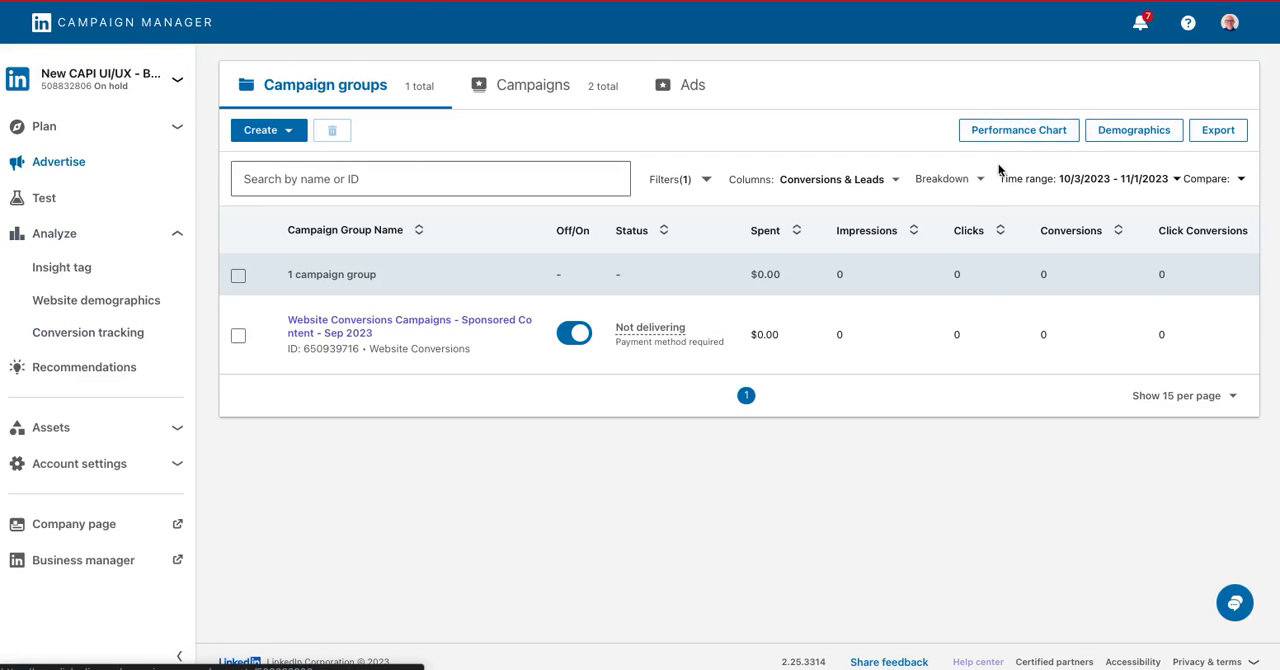
left_click(948, 178)
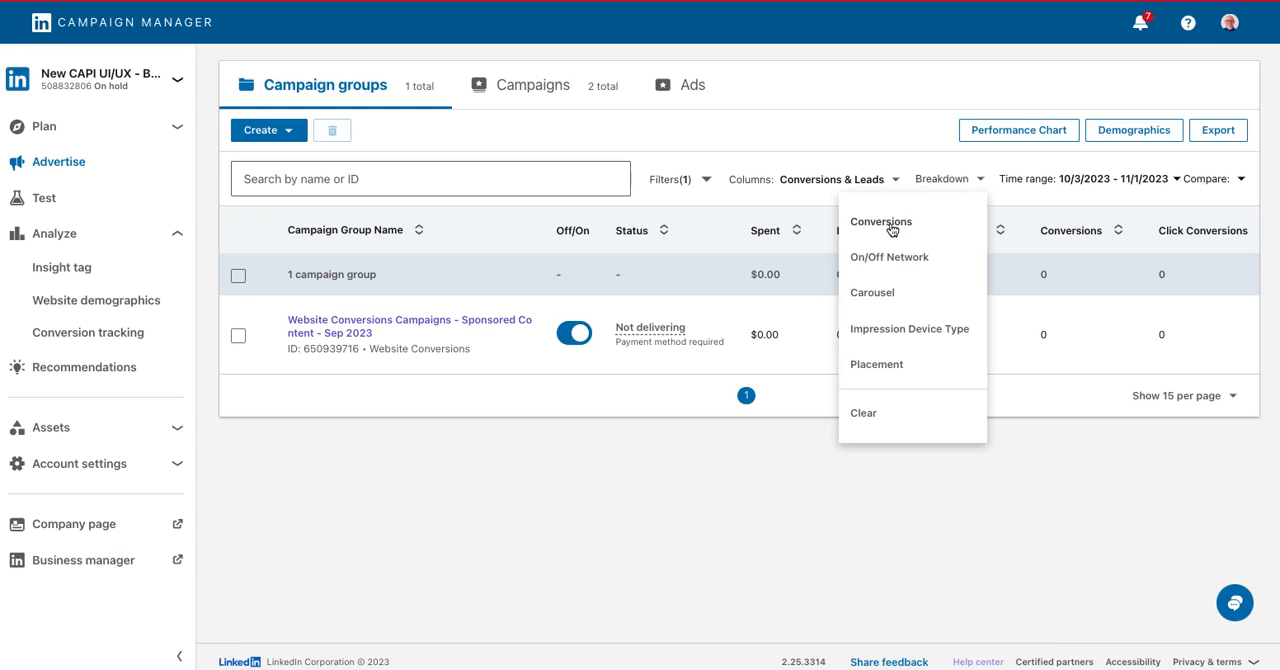
left_click(881, 221)
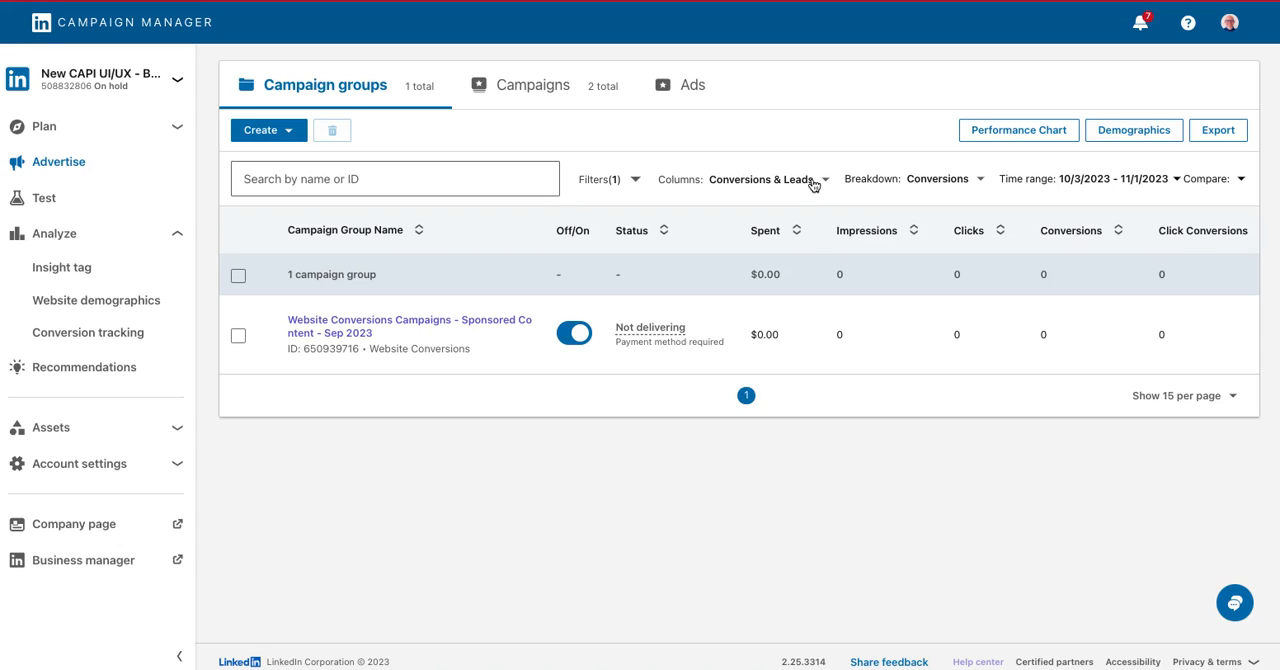
mouse_move(779, 203)
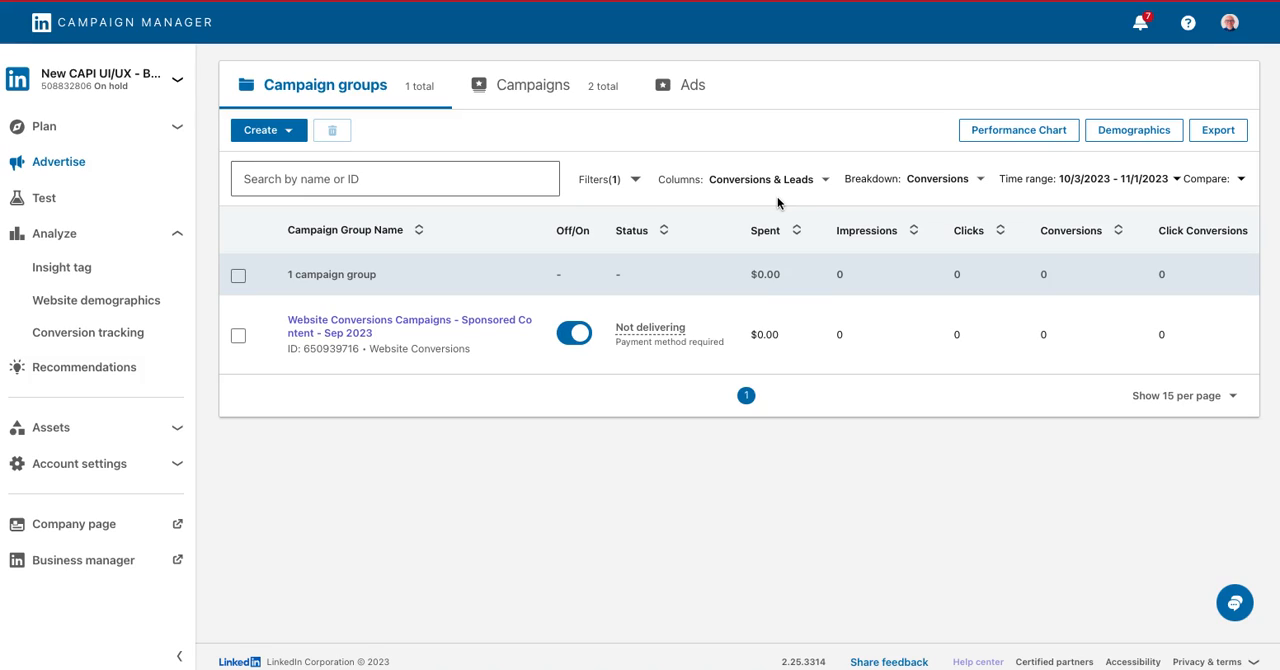
mouse_move(779, 203)
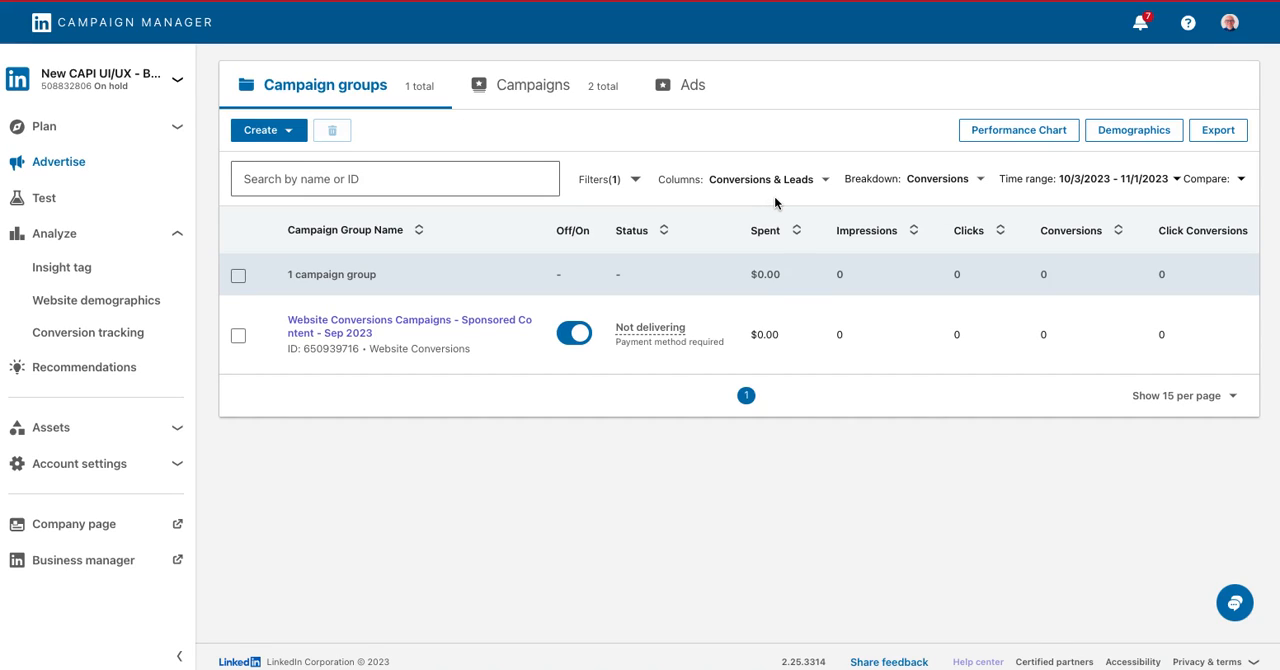